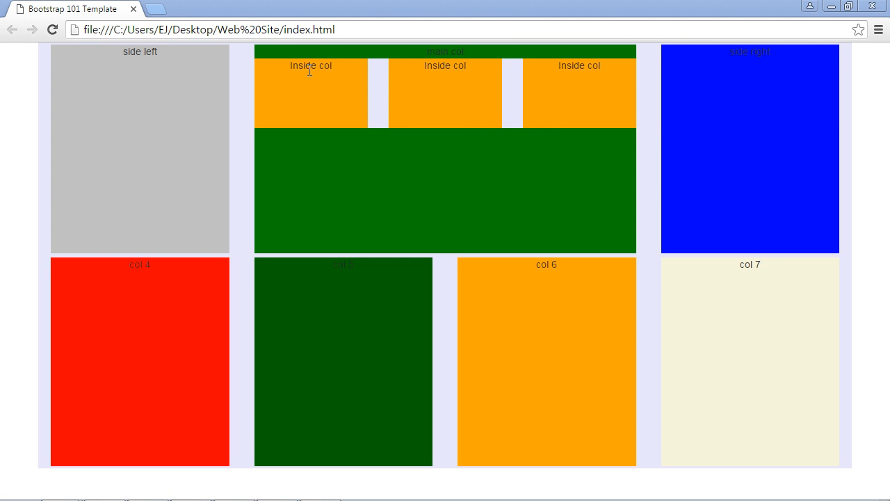
mouse_move(359, 192)
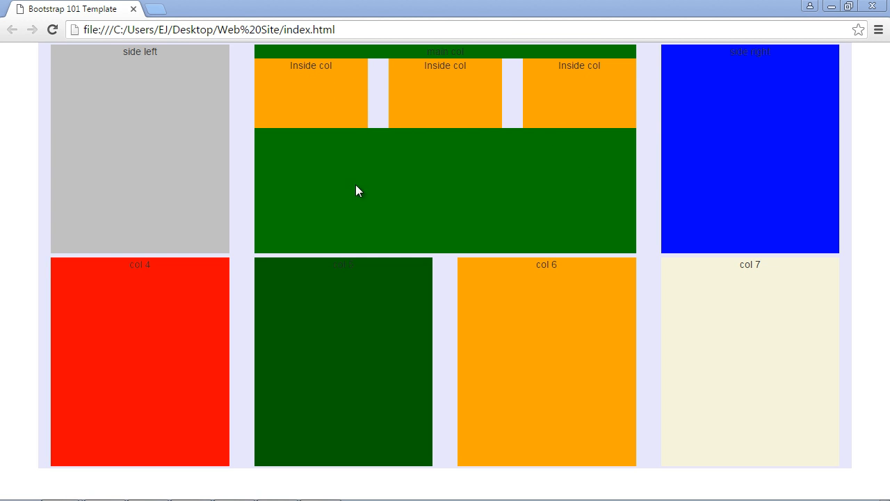
mouse_move(545, 211)
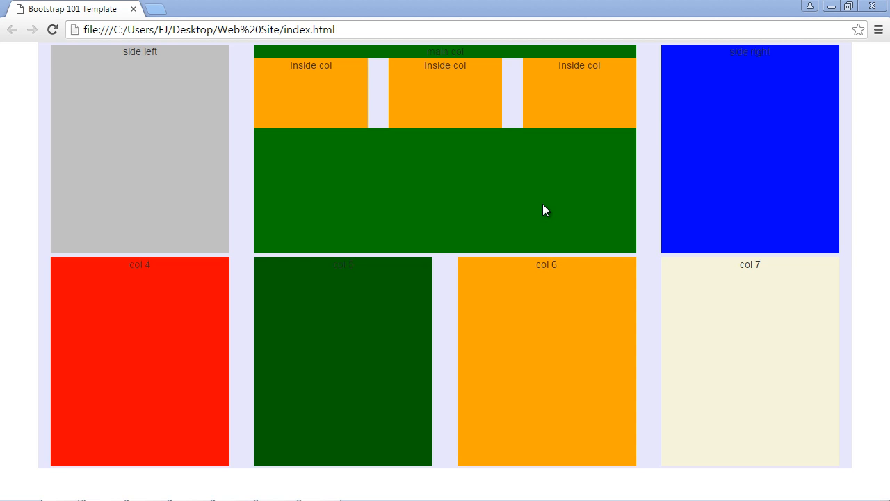
mouse_move(542, 207)
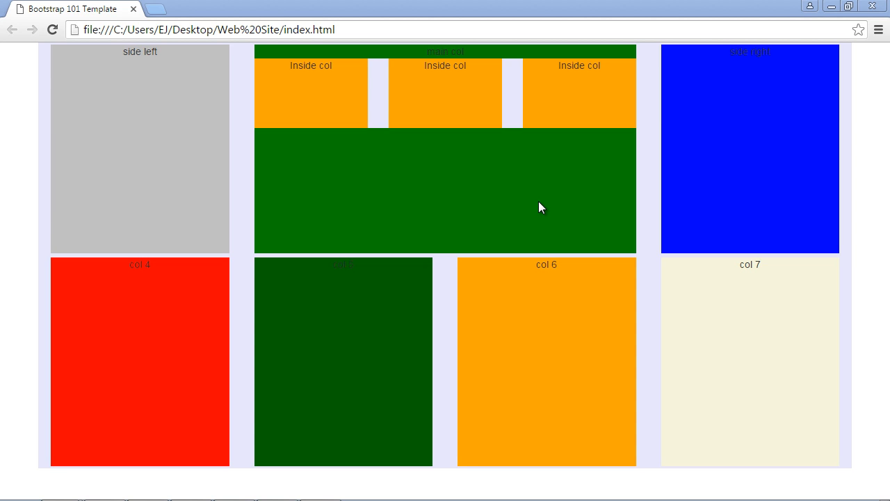
mouse_move(536, 206)
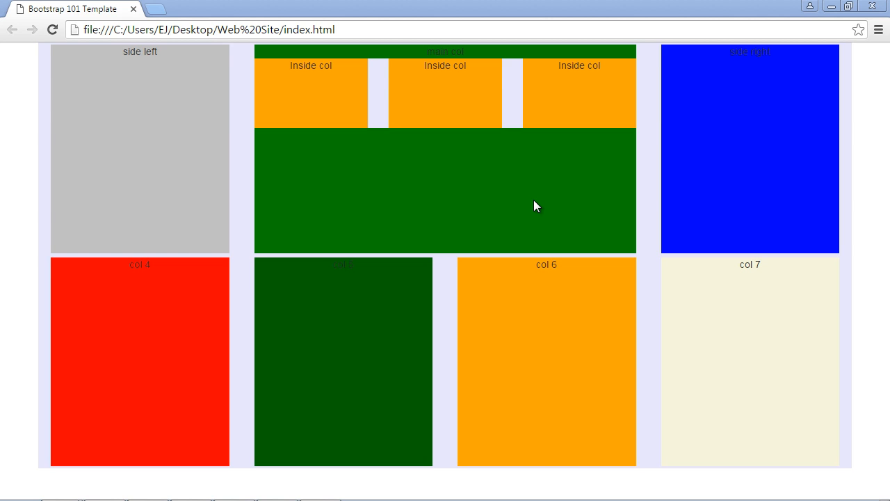
mouse_move(540, 203)
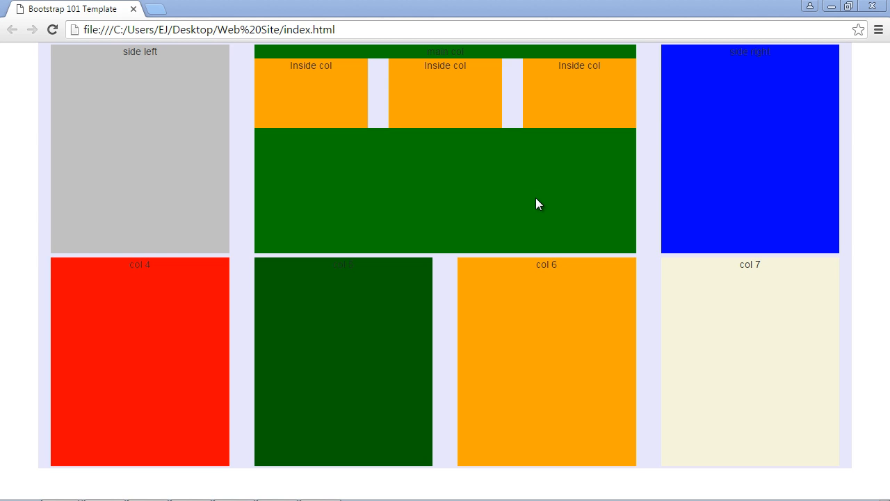
mouse_move(681, 94)
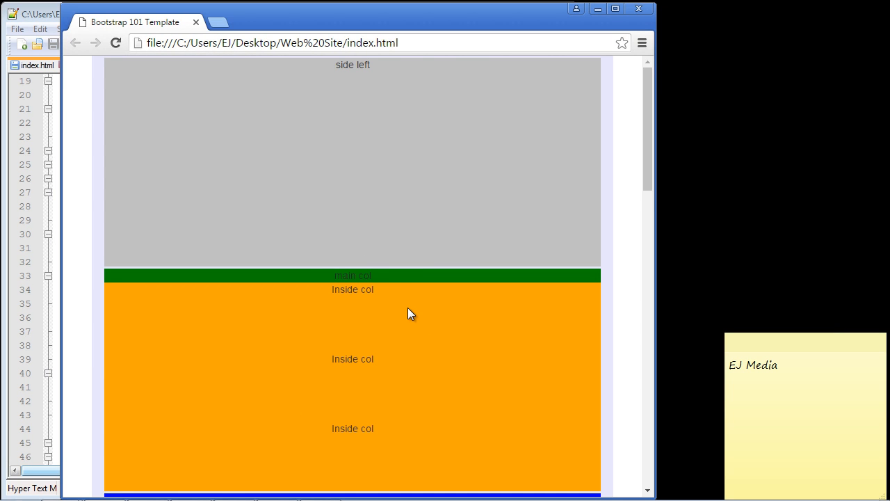
mouse_move(353, 322)
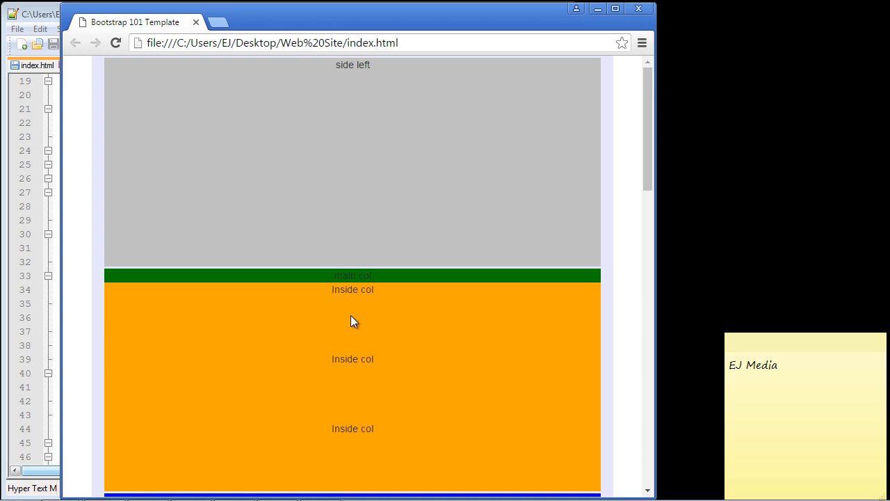
mouse_move(384, 317)
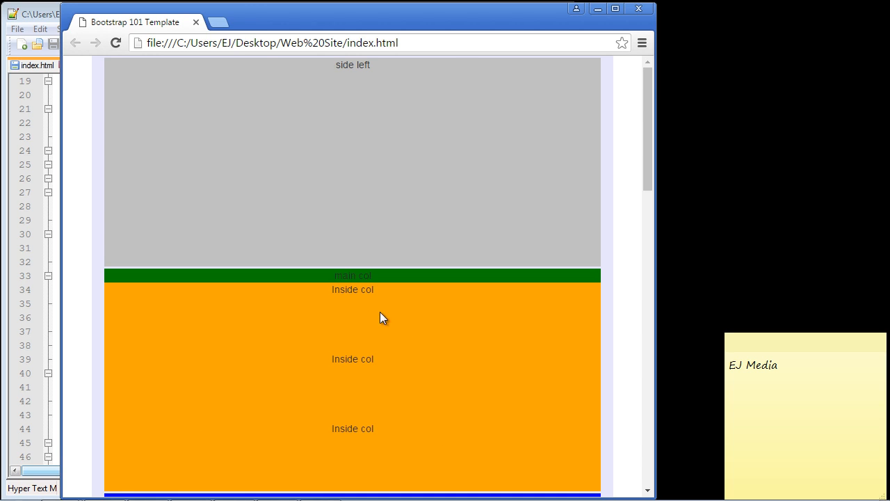
mouse_move(331, 153)
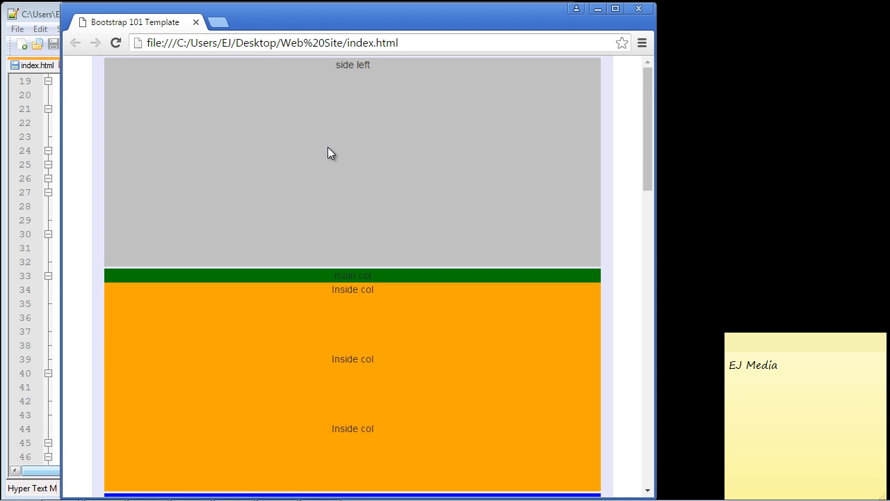
mouse_move(354, 412)
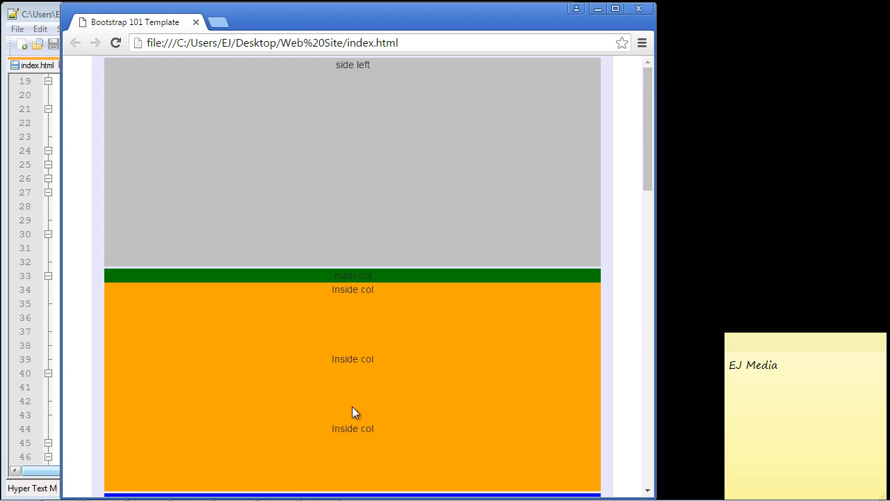
mouse_move(666, 182)
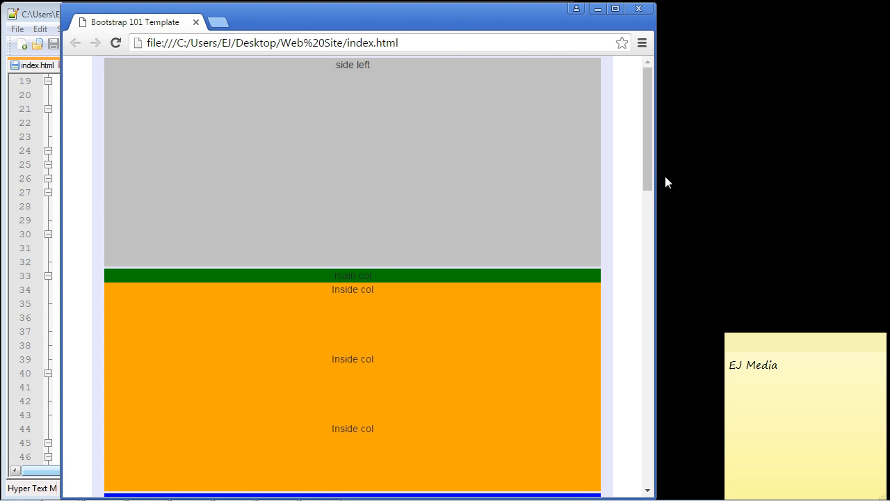
Step: Narrow the Chrome window slightly, then switch to the index.html source in Notepad++
left_click_drag(653, 174, 643, 174)
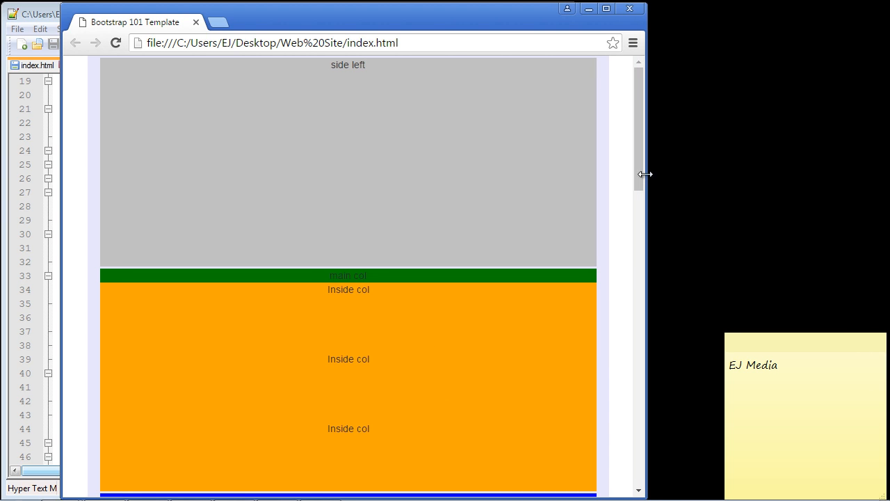
left_click(606, 8)
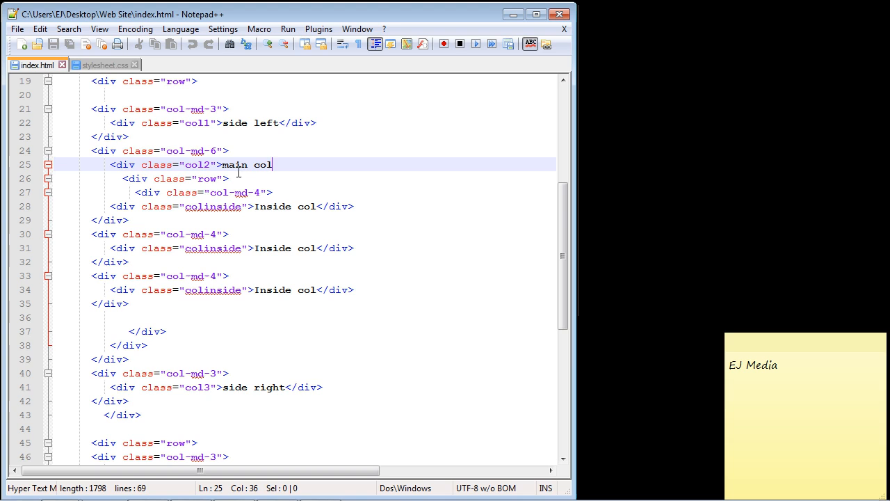
mouse_move(133, 187)
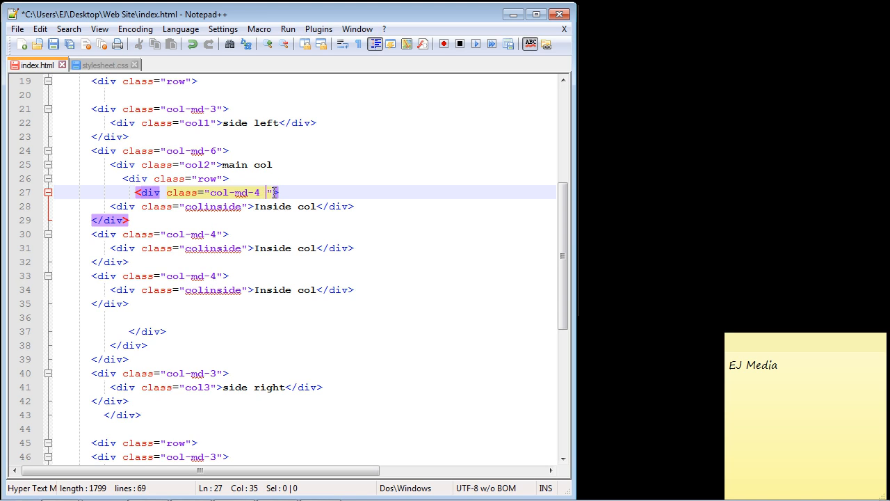
Step: Add visible-md and visible-lg classes to the first col-md-4 inside div
type("v")
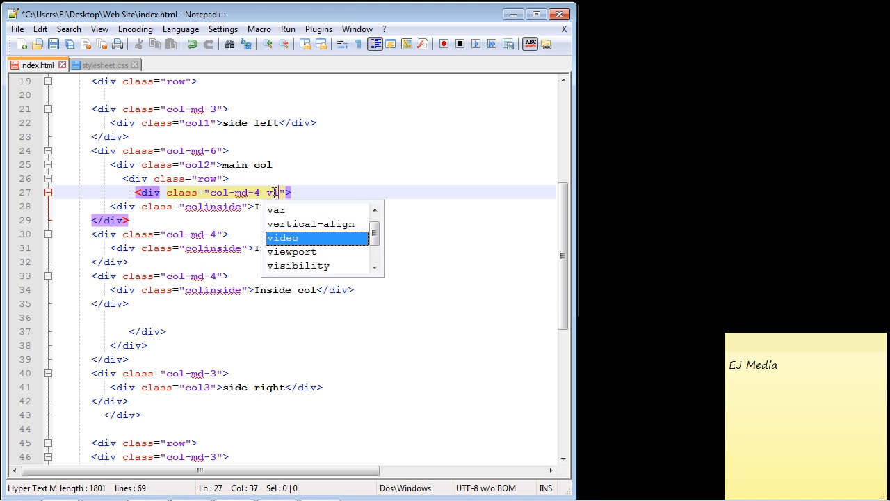
type("isible-")
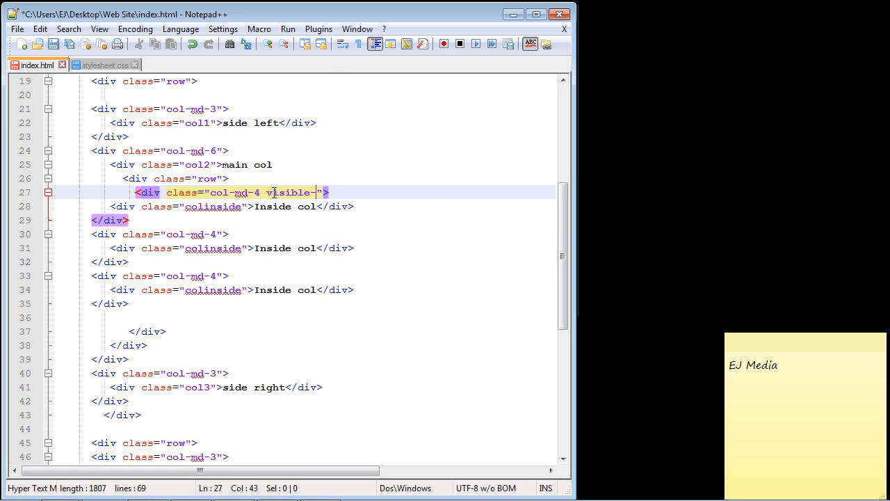
type("md")
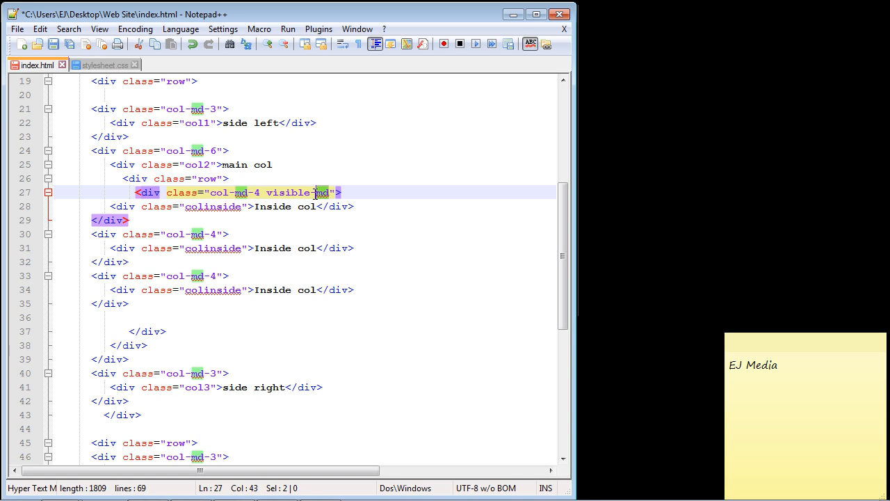
mouse_move(331, 199)
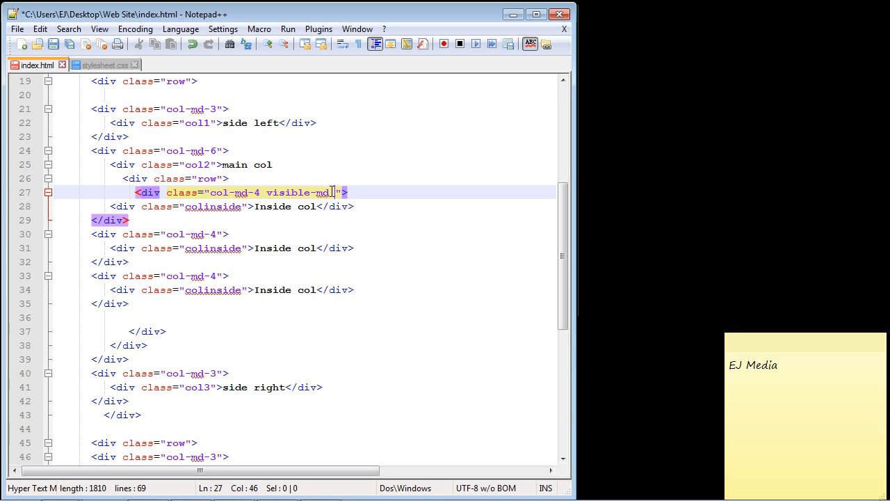
type("visible-lg")
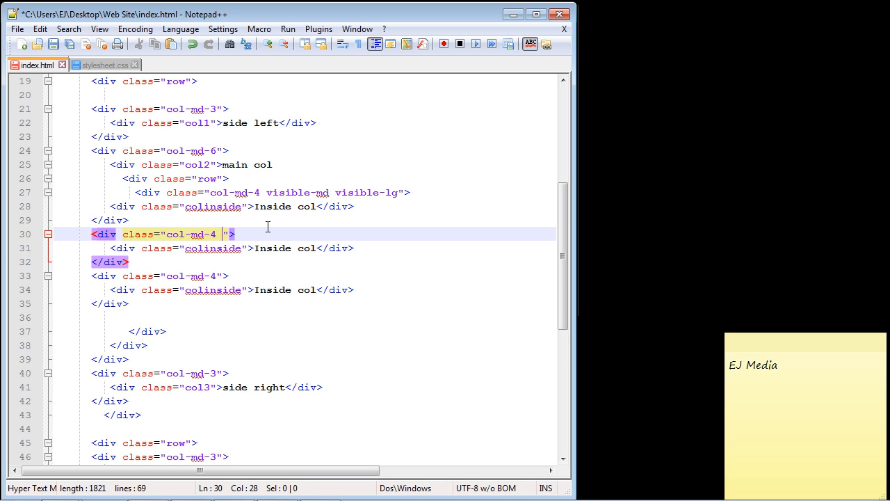
Step: Add visible-md visible-lg to the class attributes of the second and third inside divs
type("visible-md visible-lg")
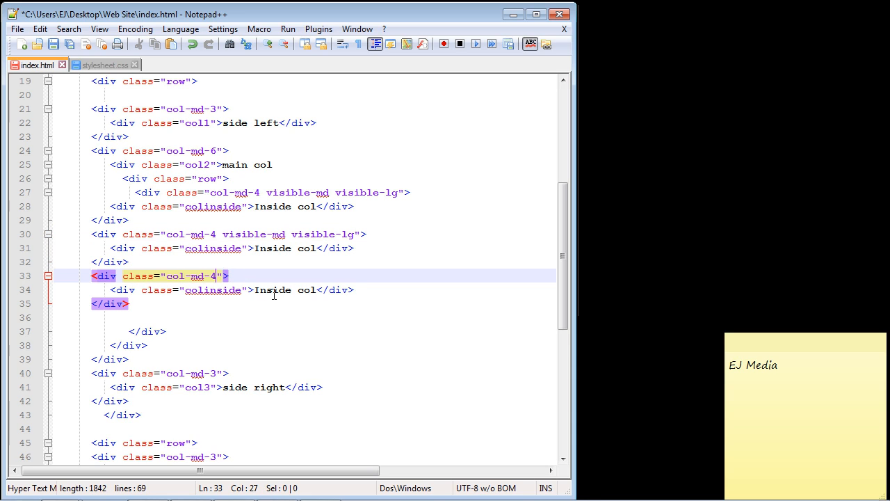
type("\" \"")
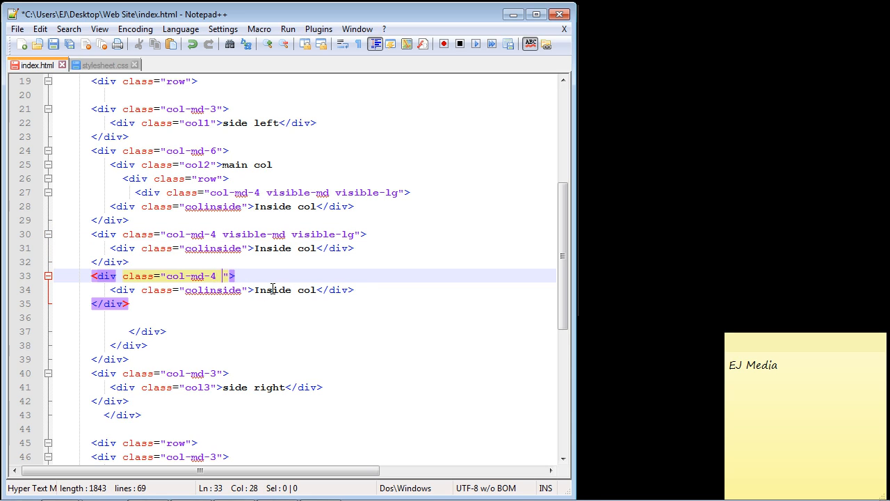
type("visible-md visible-lg")
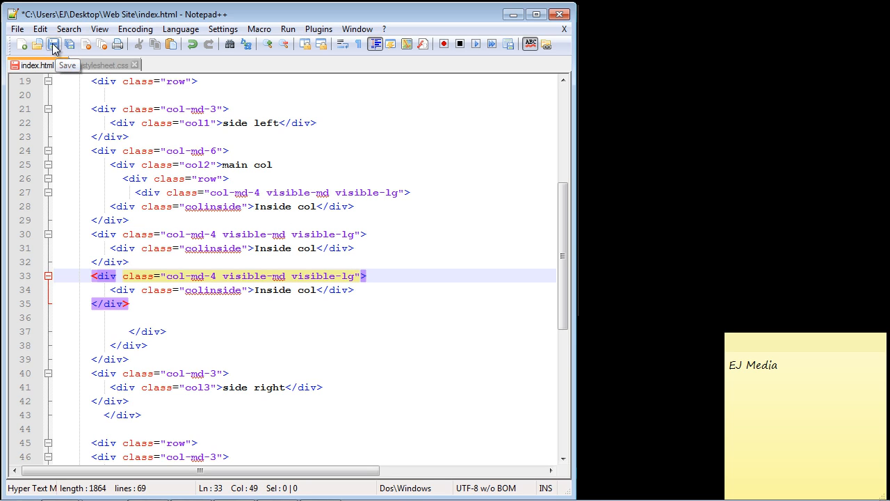
left_click(287, 28)
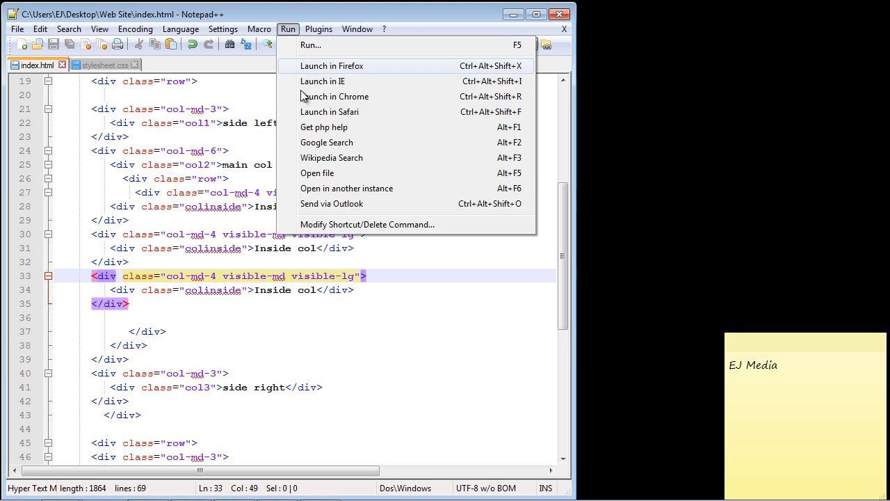
left_click(334, 96)
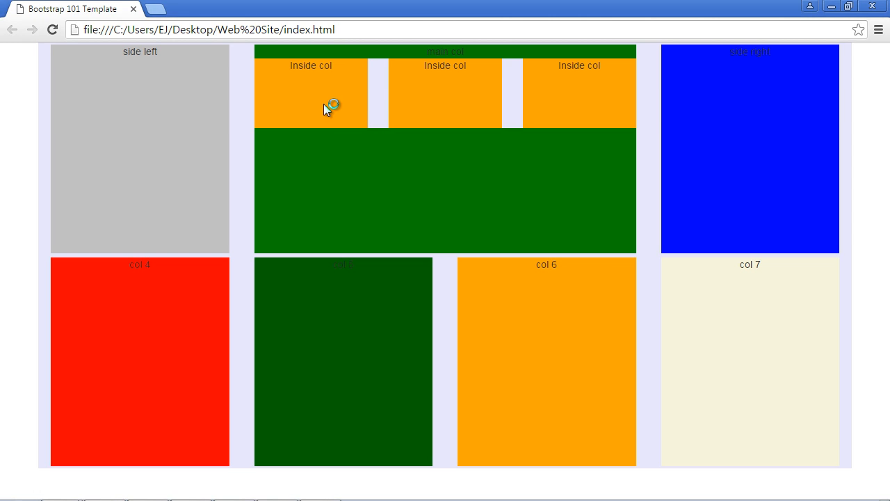
mouse_move(461, 128)
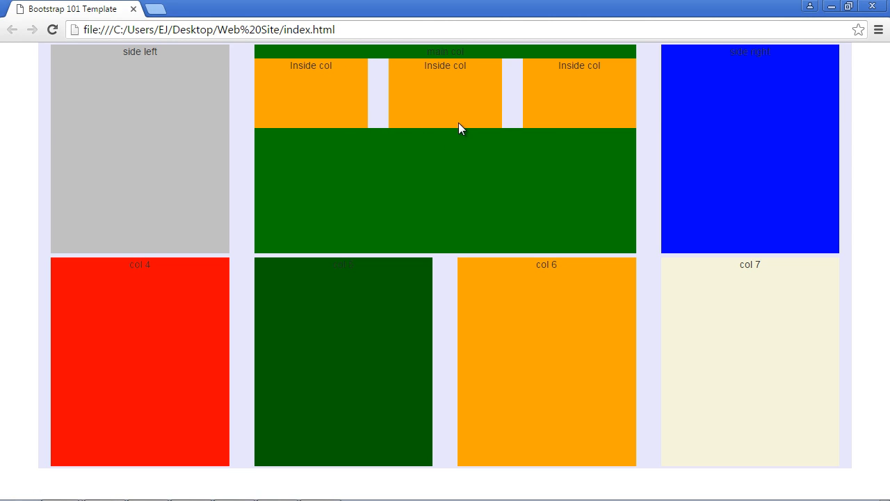
mouse_move(562, 103)
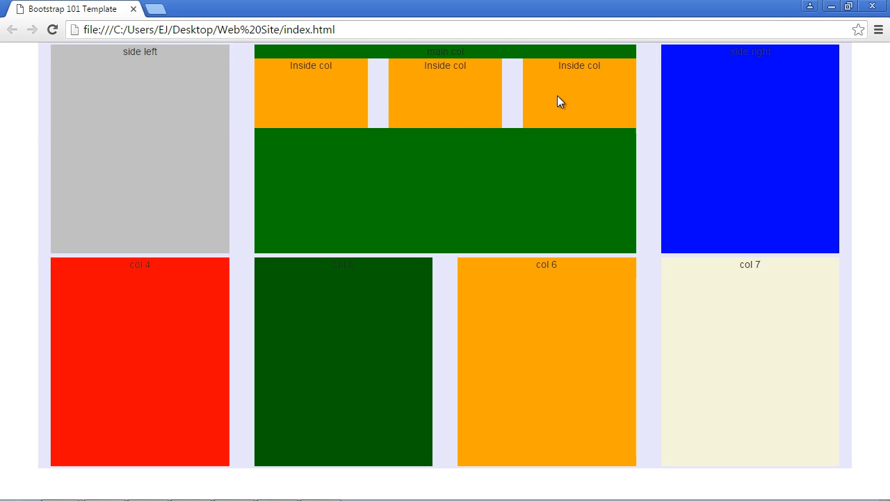
mouse_move(745, 95)
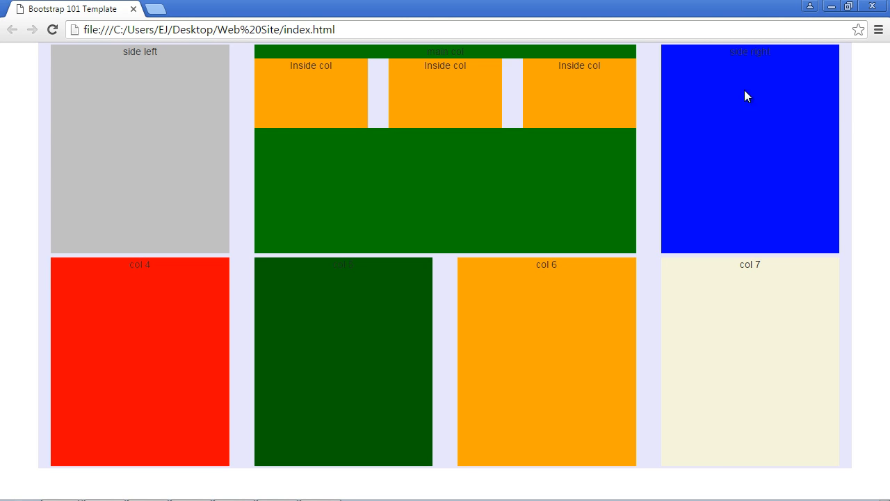
mouse_move(508, 89)
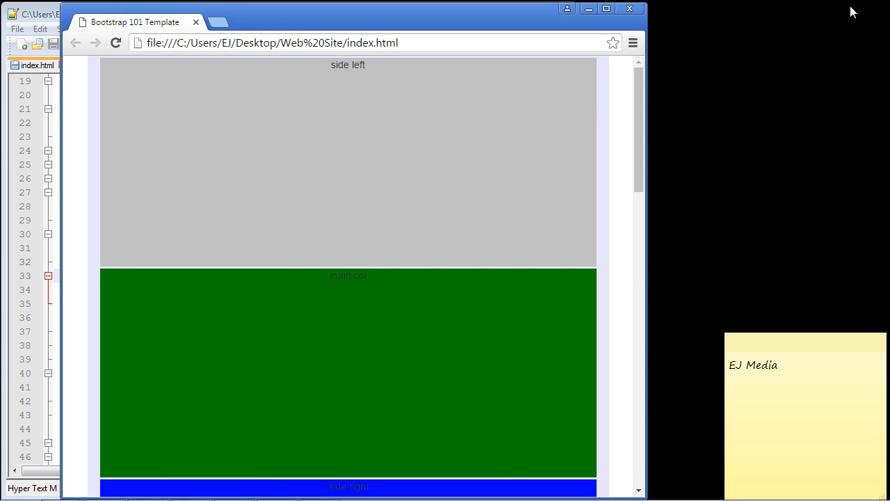
scroll("down", 3)
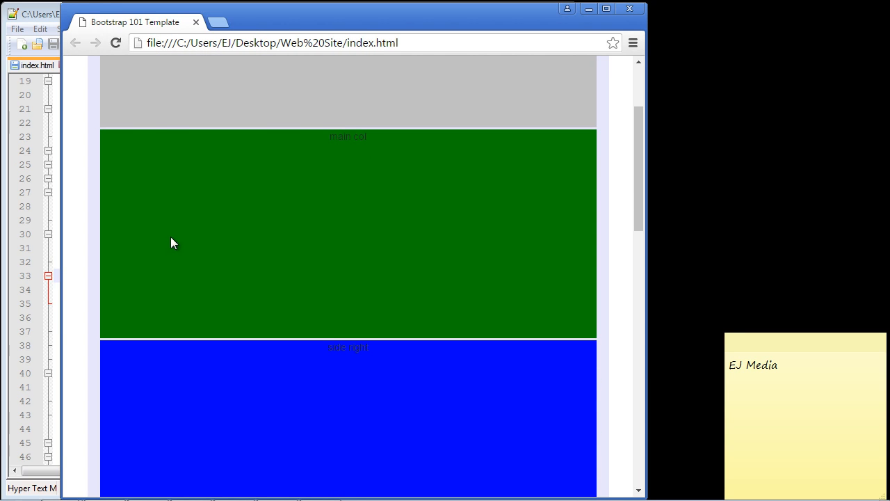
mouse_move(551, 239)
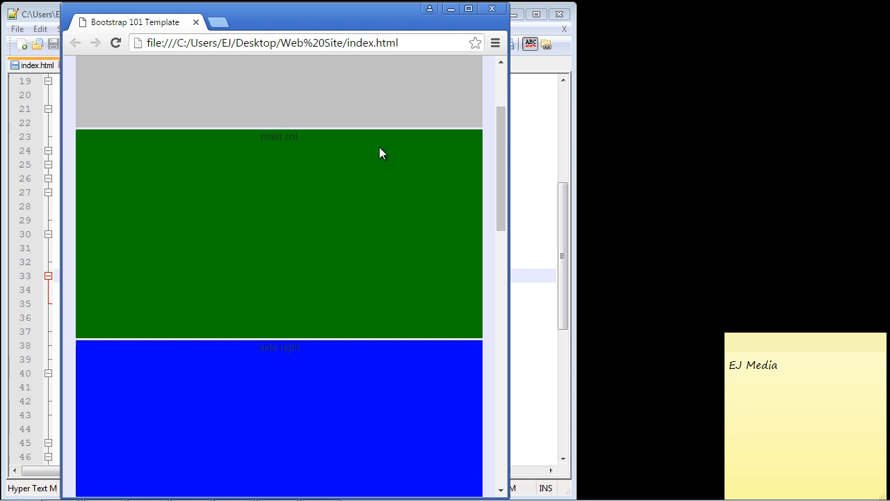
mouse_move(468, 8)
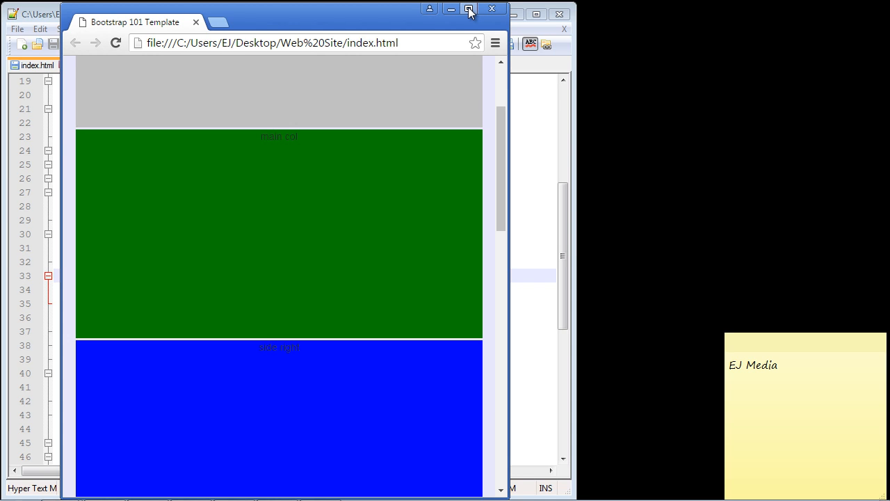
left_click(468, 9)
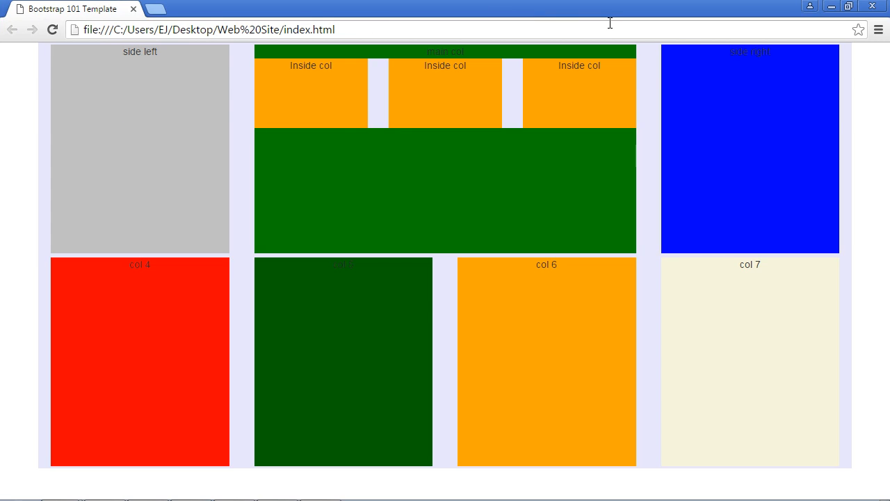
mouse_move(592, 100)
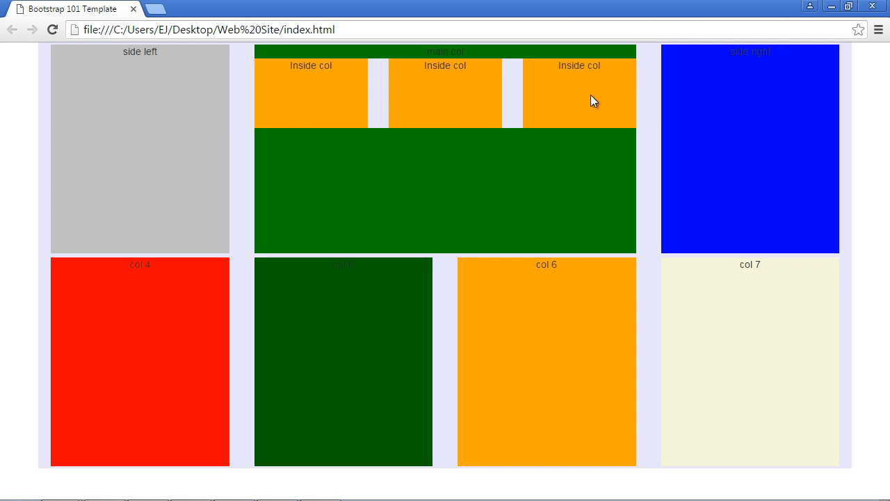
mouse_move(751, 78)
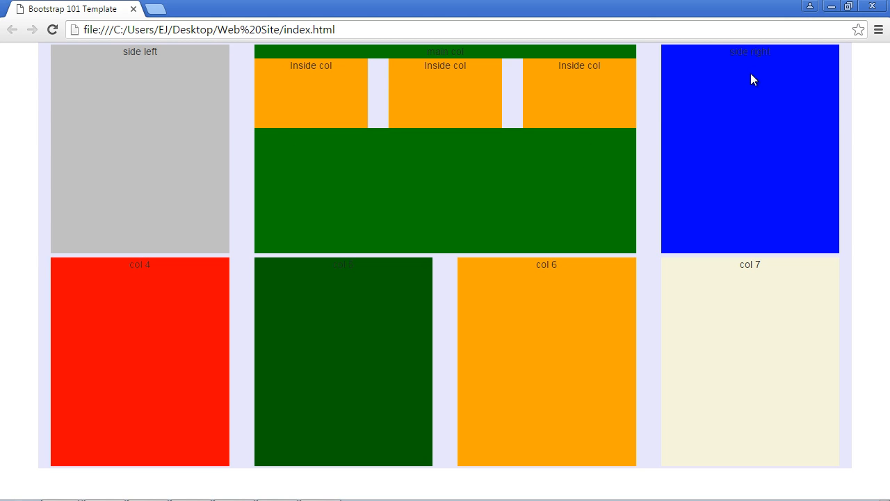
mouse_move(563, 251)
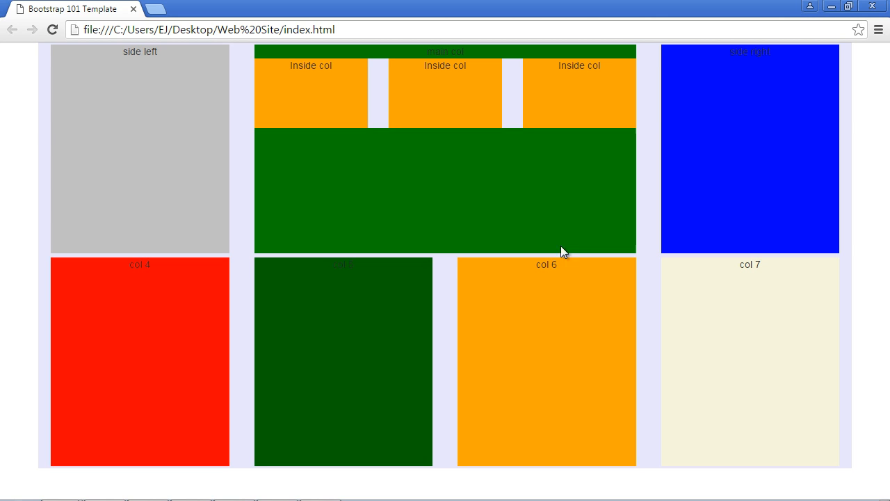
mouse_move(627, 286)
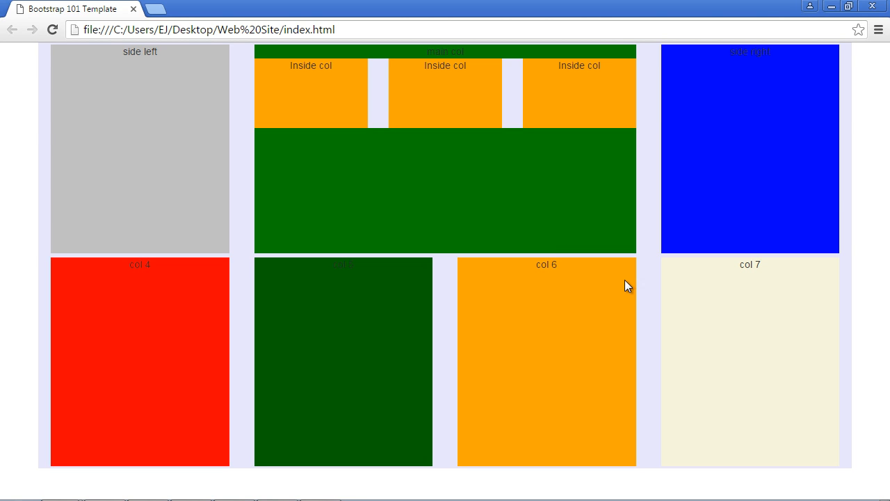
mouse_move(691, 405)
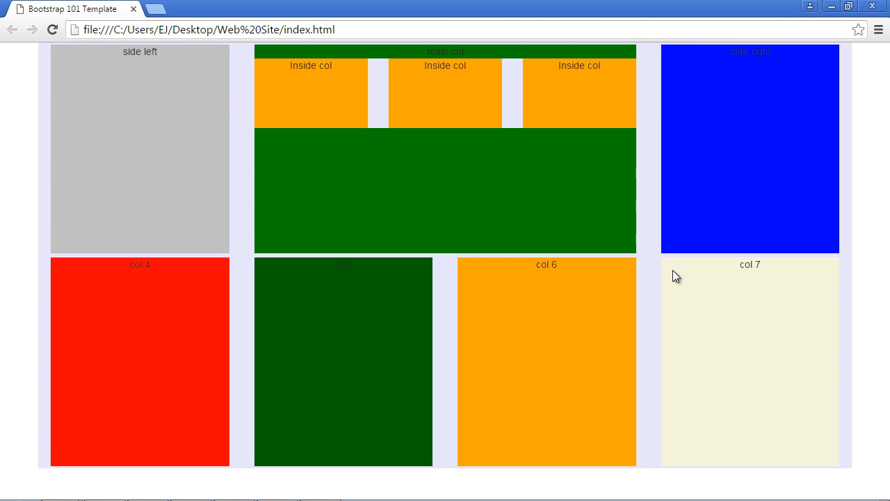
mouse_move(769, 298)
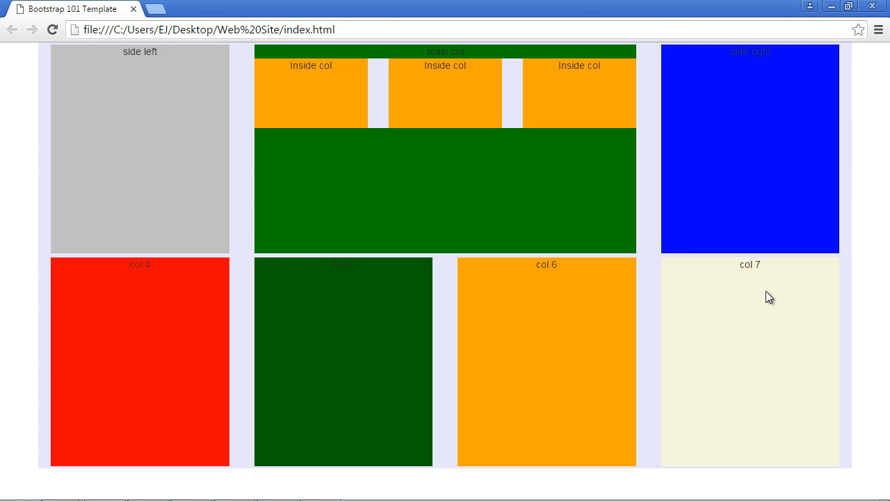
mouse_move(882, 6)
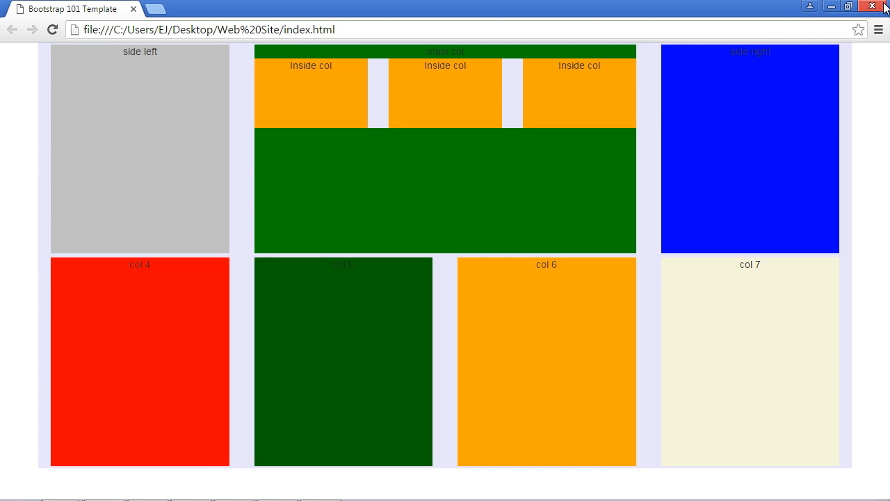
mouse_move(879, 7)
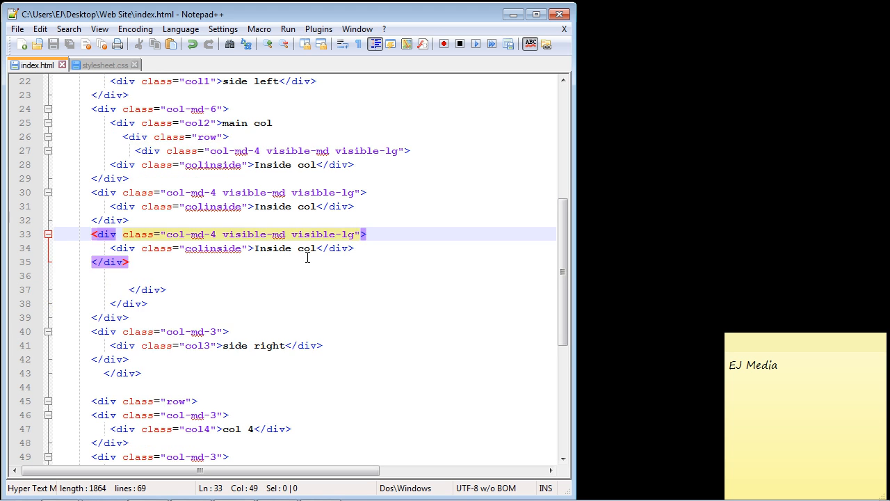
Step: Add the visible-xs class to the col-md-3 div wrapping col 7
scroll("down", 3)
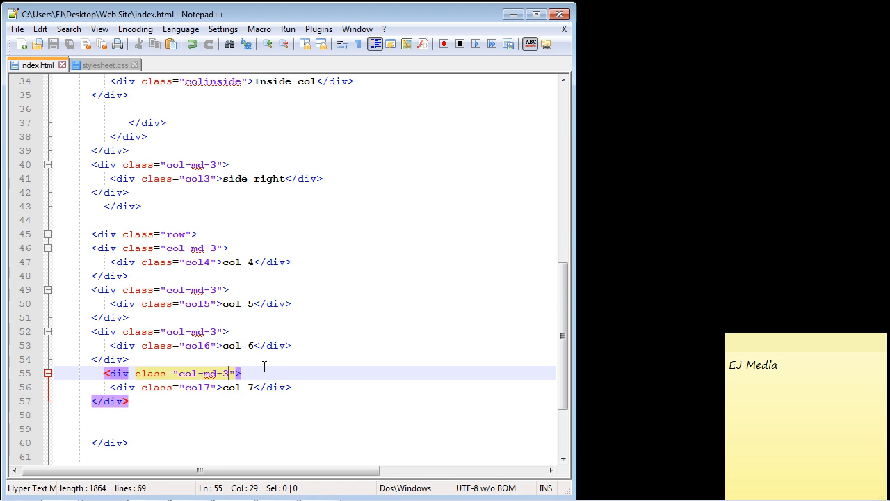
type("visi")
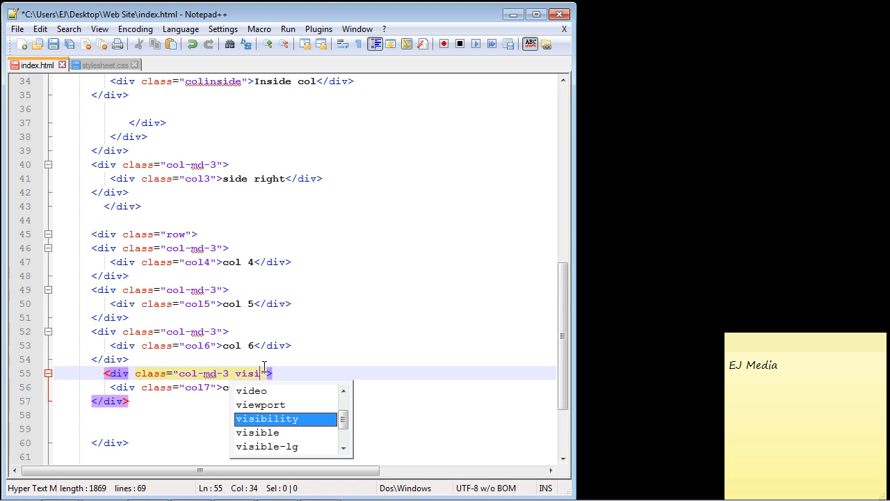
type("ble-xs")
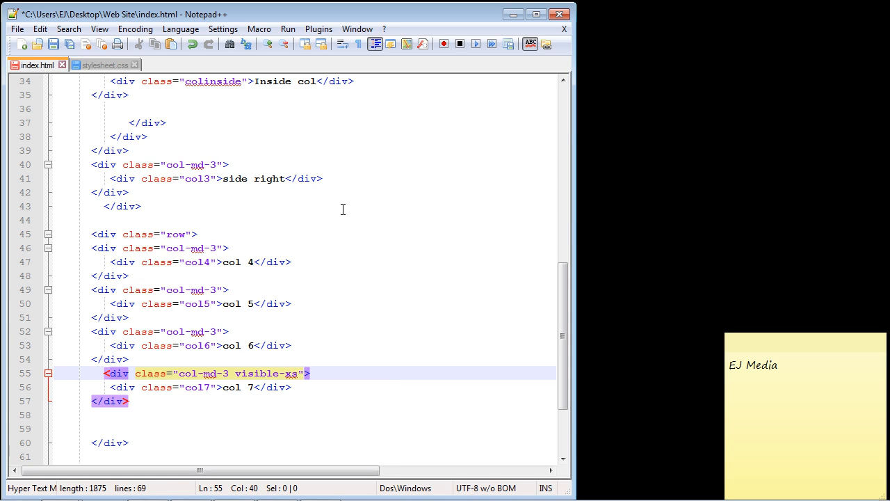
mouse_move(122, 99)
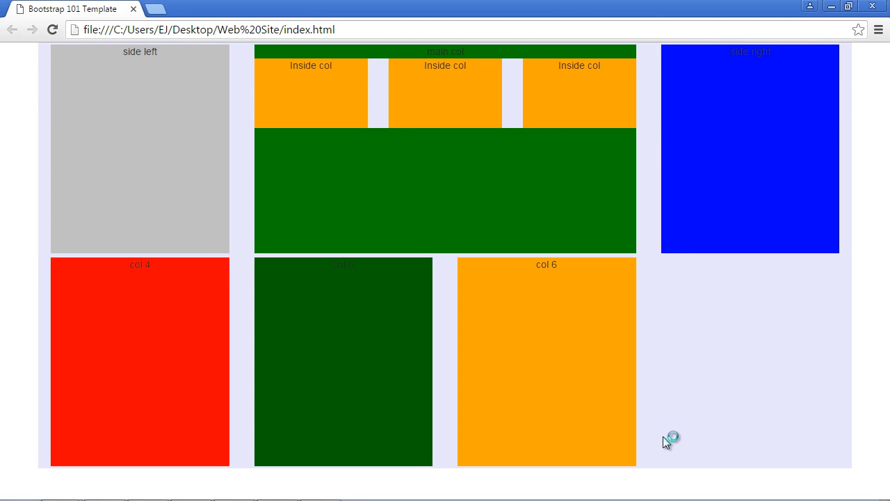
mouse_move(810, 328)
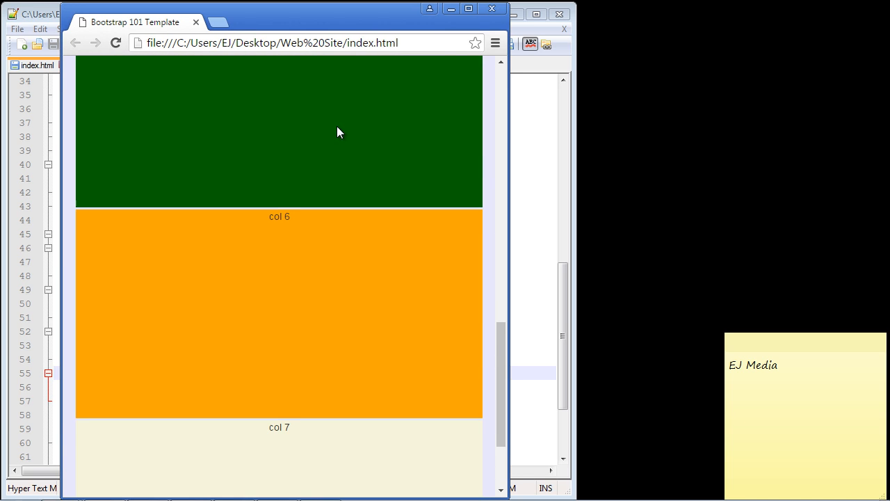
Step: Scroll down the narrowed page to confirm col 7 now appears
scroll("down", 3)
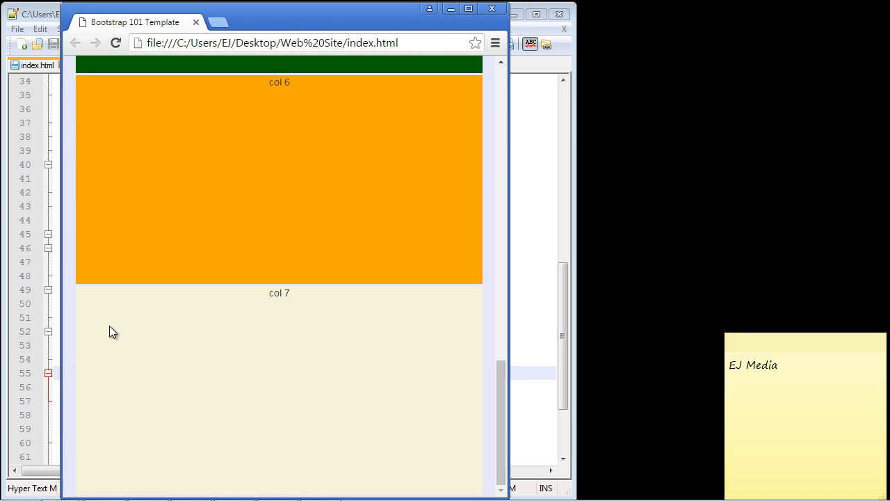
mouse_move(294, 417)
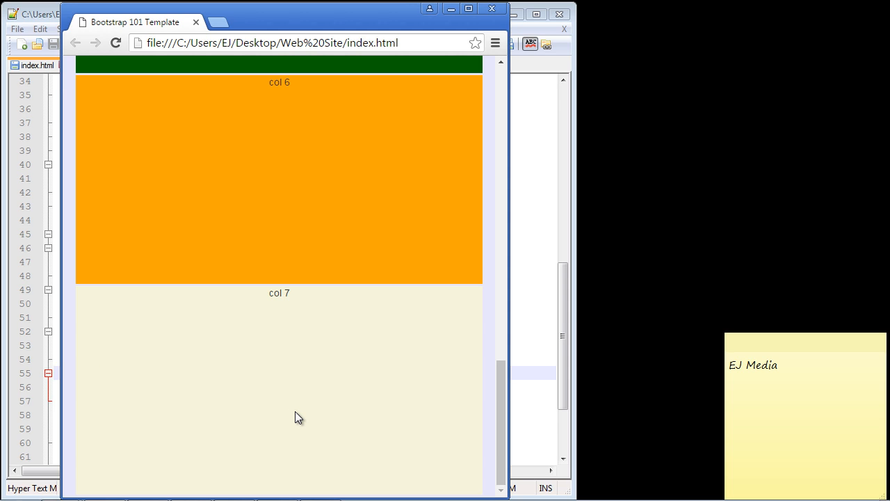